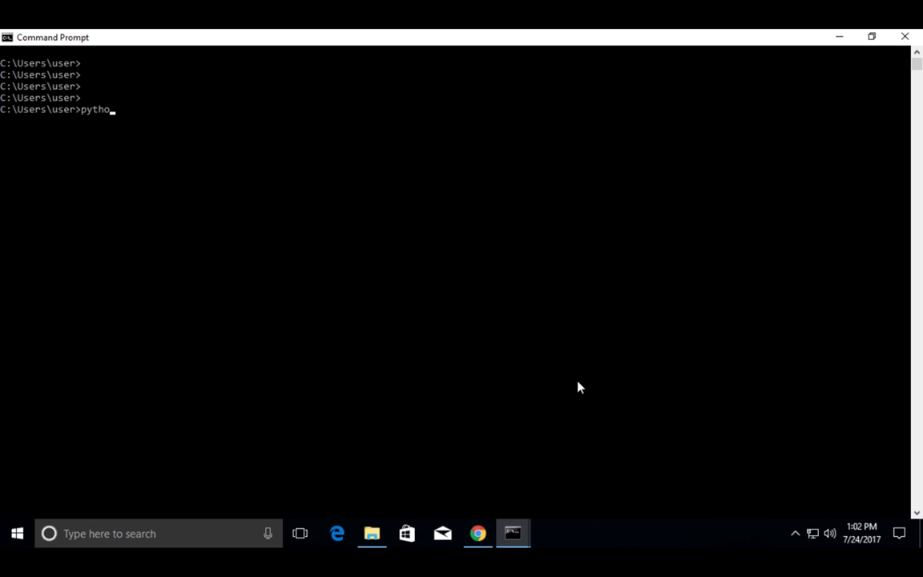
# Start Python 3.5.2 and run 'import tensorflow', which fails with a DLL ImportError
pyautogui.press('Return')
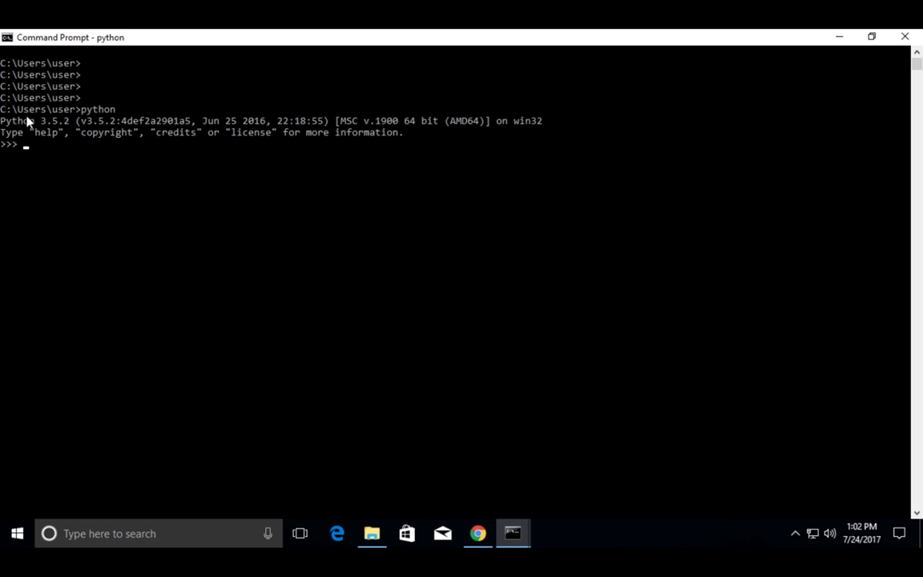
pyautogui.press('Return')
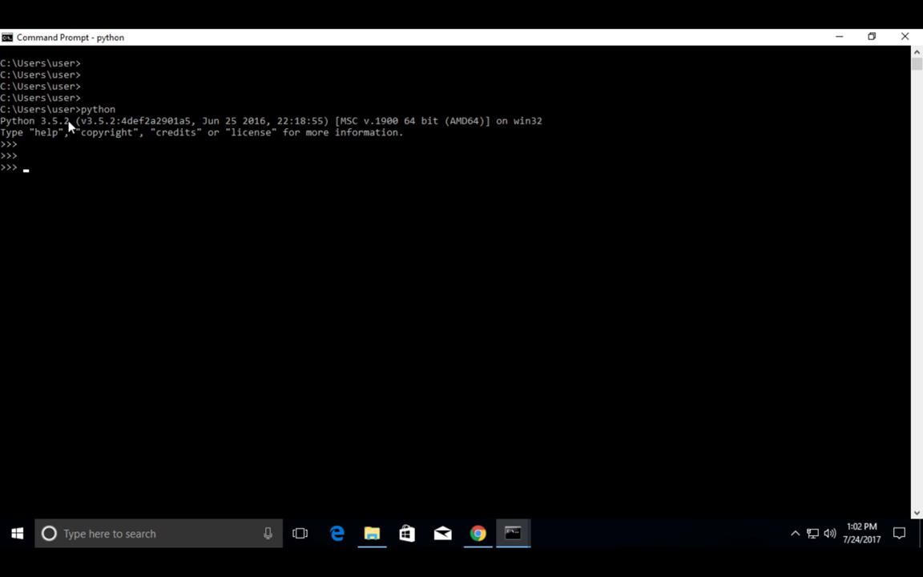
pyautogui.moveTo(111, 176)
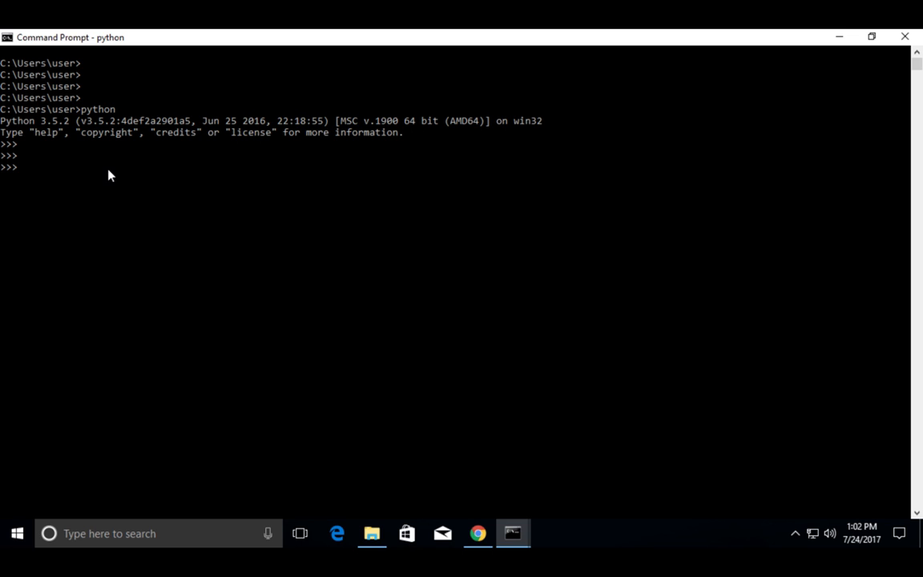
pyautogui.write('import')
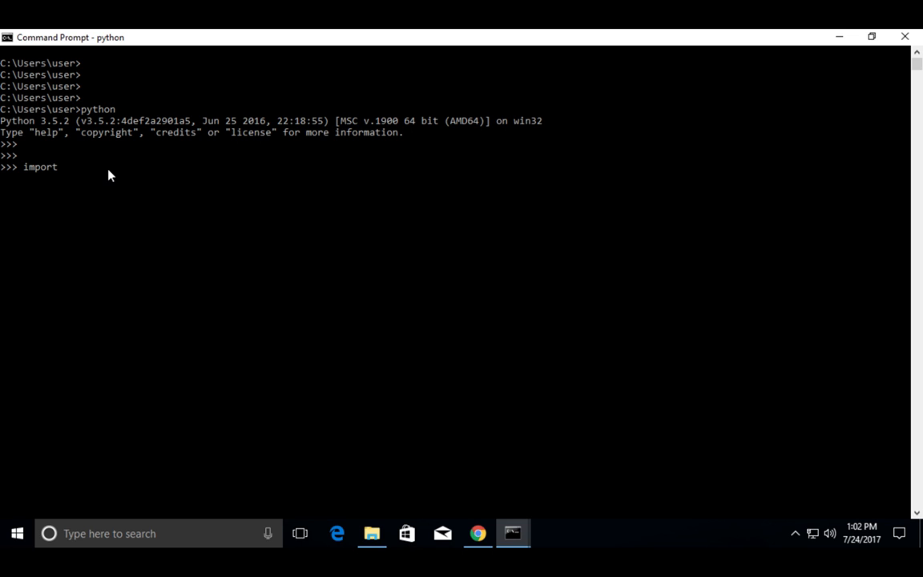
pyautogui.write('te')
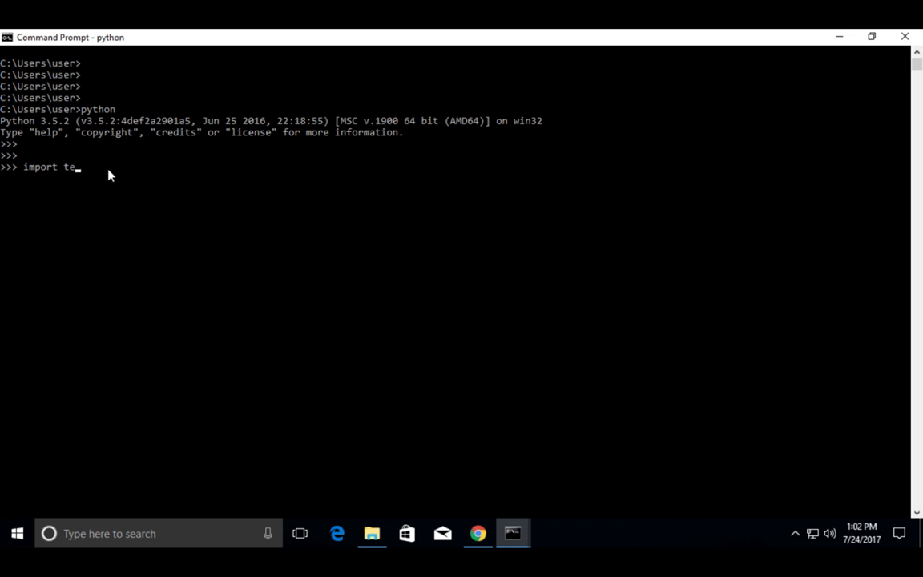
pyautogui.write('nsorflow')
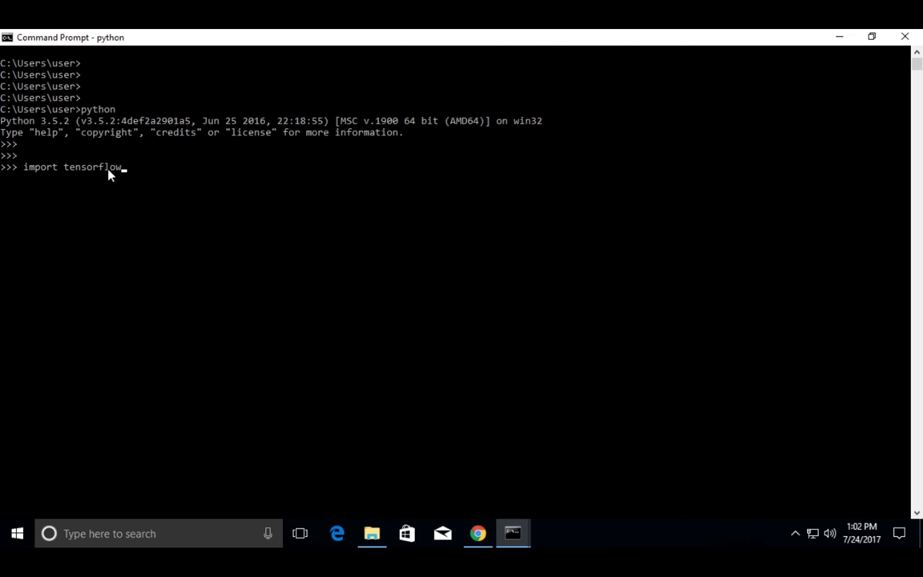
pyautogui.press('Return')
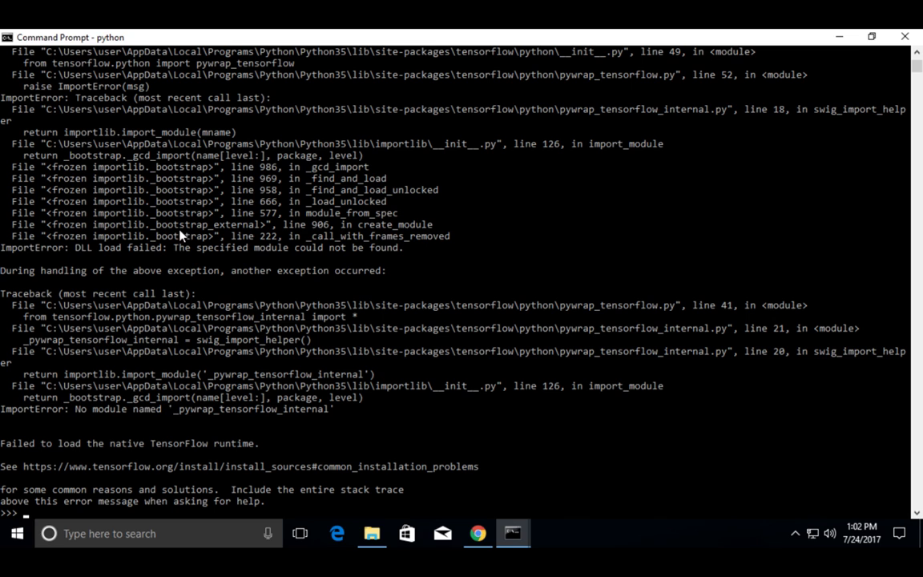
pyautogui.moveTo(117, 257)
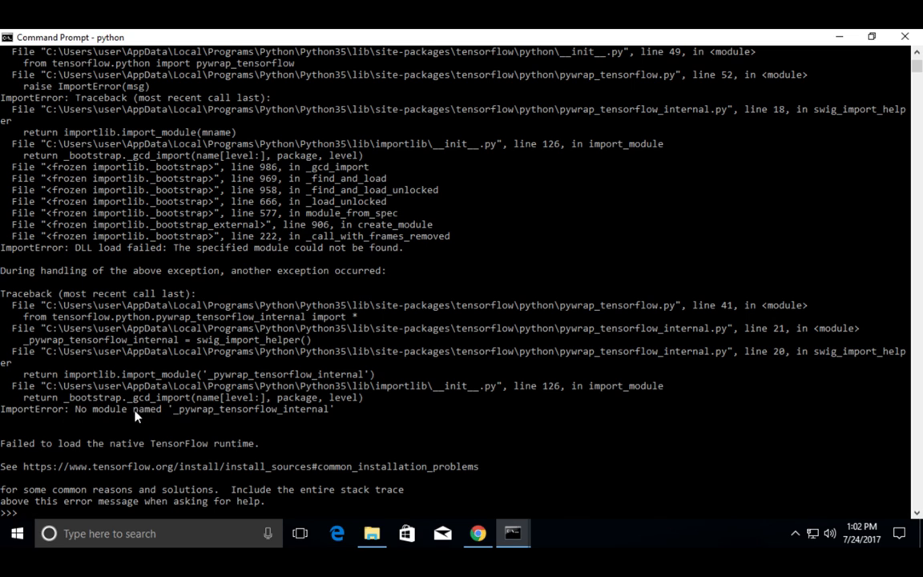
pyautogui.moveTo(225, 422)
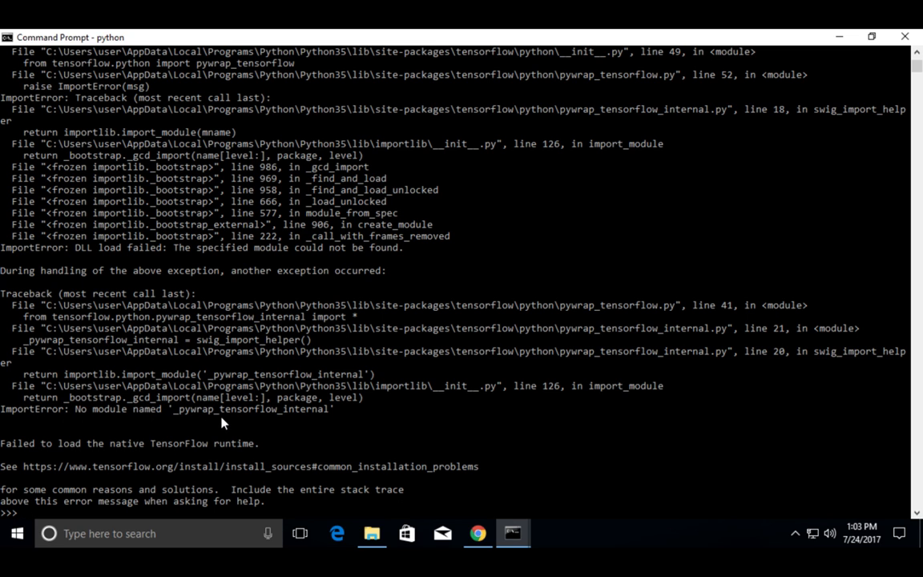
pyautogui.moveTo(333, 422)
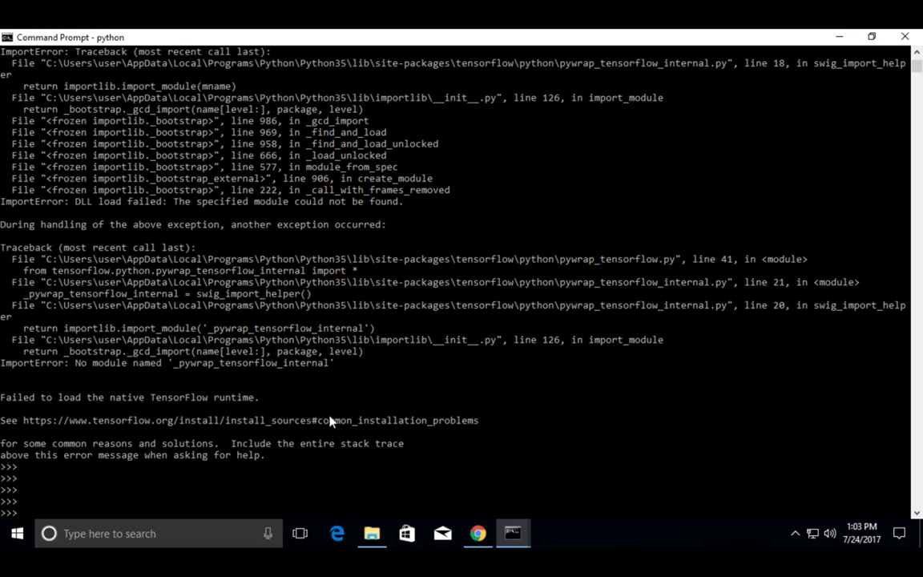
pyautogui.moveTo(432, 426)
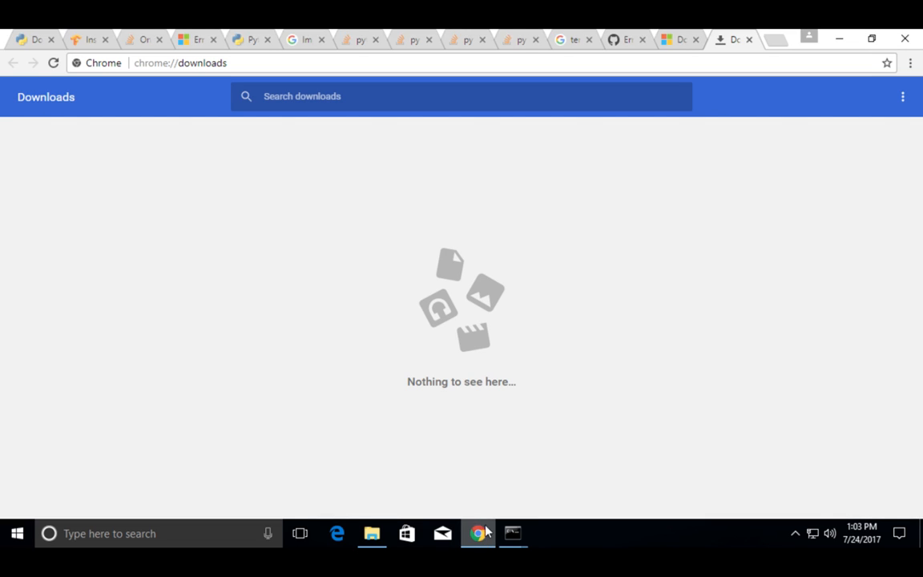
# On the Visual C++ 2015 Update 3 page, choose vc_redist.x64.exe for download
pyautogui.click(680, 39)
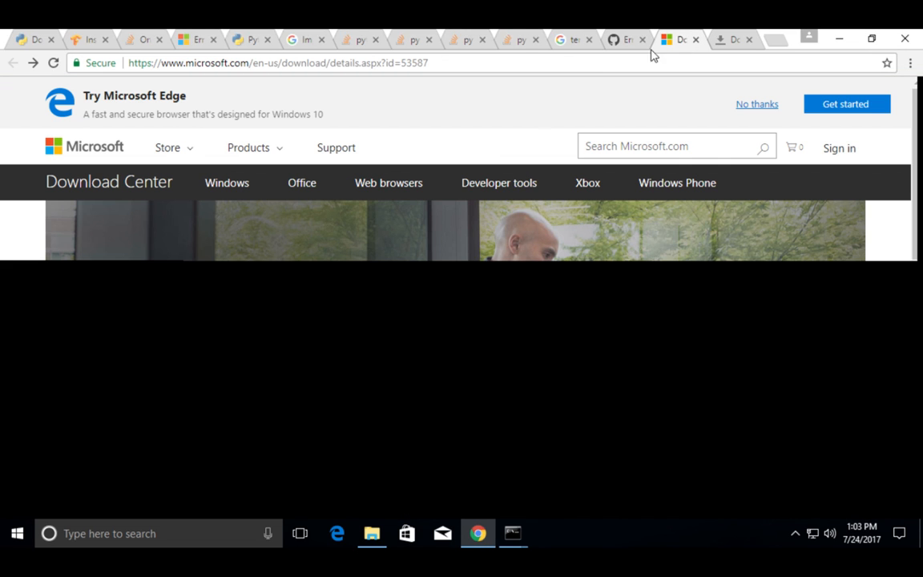
pyautogui.scroll(-3)
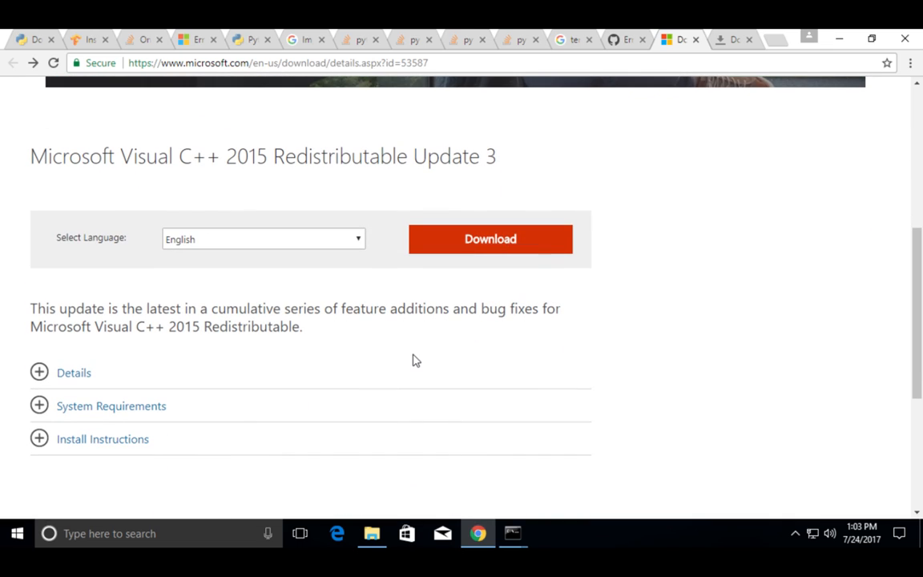
pyautogui.moveTo(148, 167)
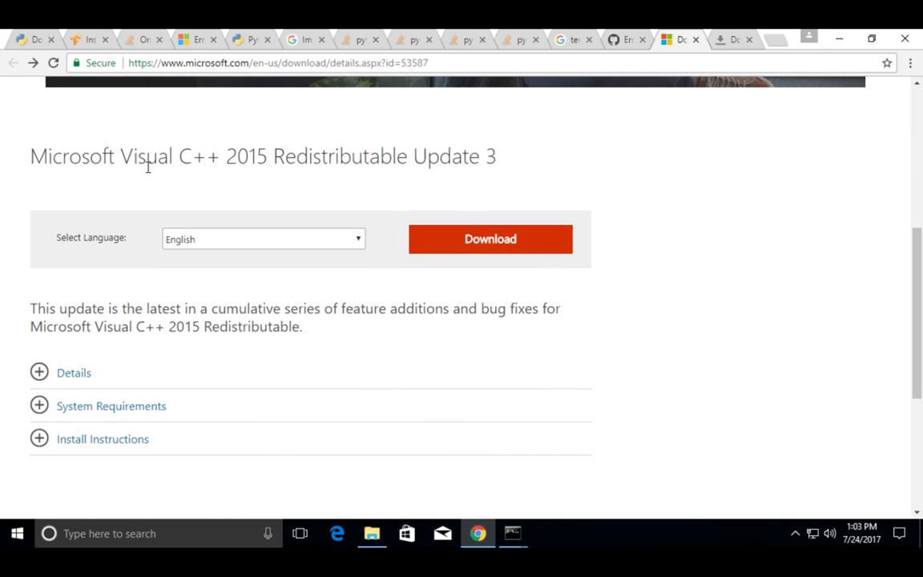
pyautogui.moveTo(232, 167)
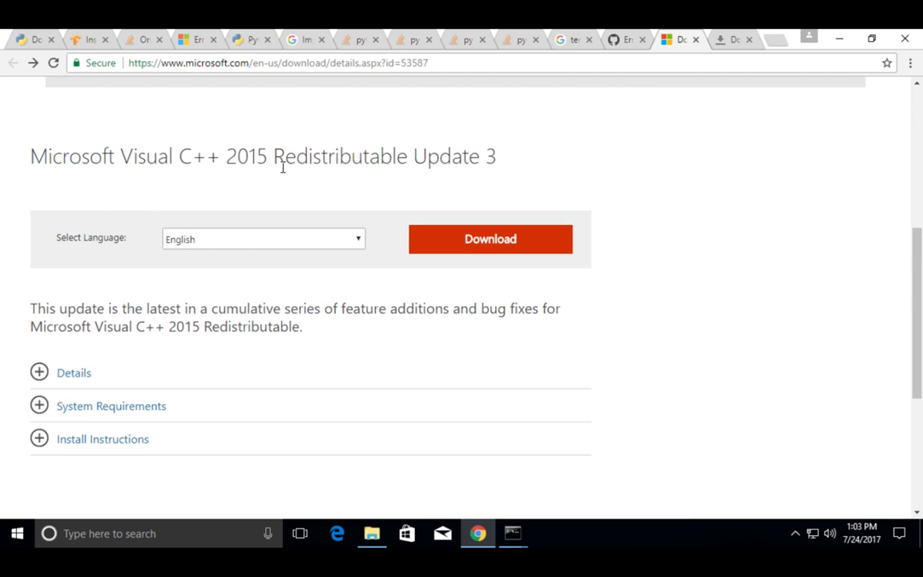
pyautogui.moveTo(77, 164)
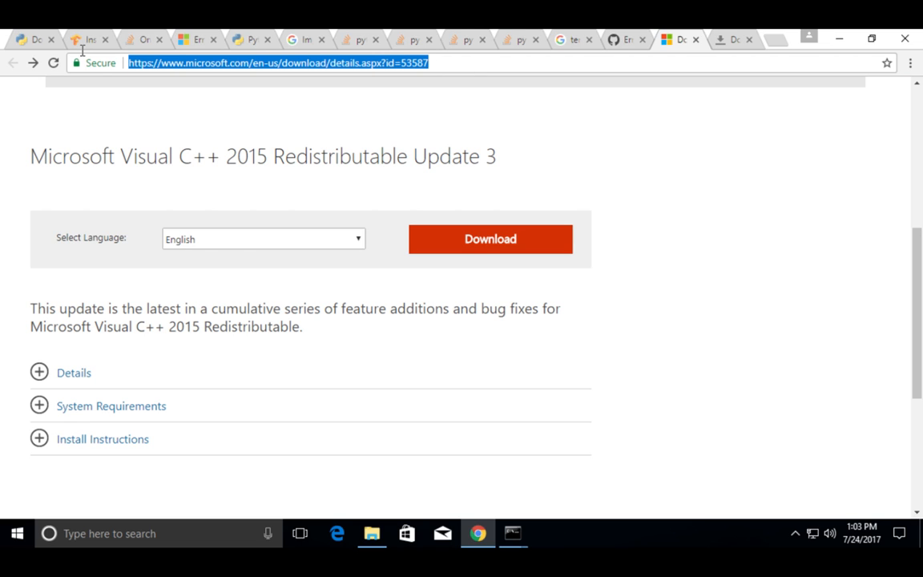
pyautogui.moveTo(467, 242)
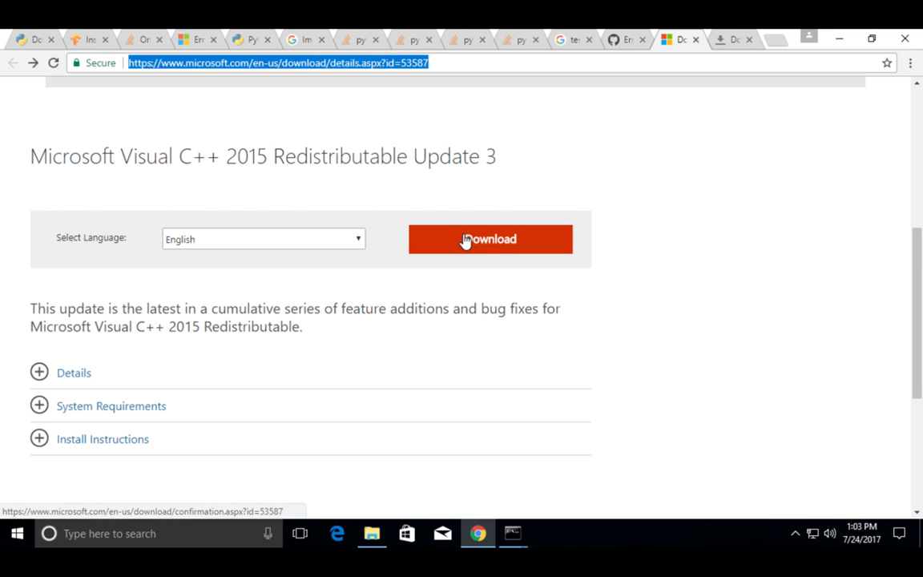
pyautogui.click(489, 239)
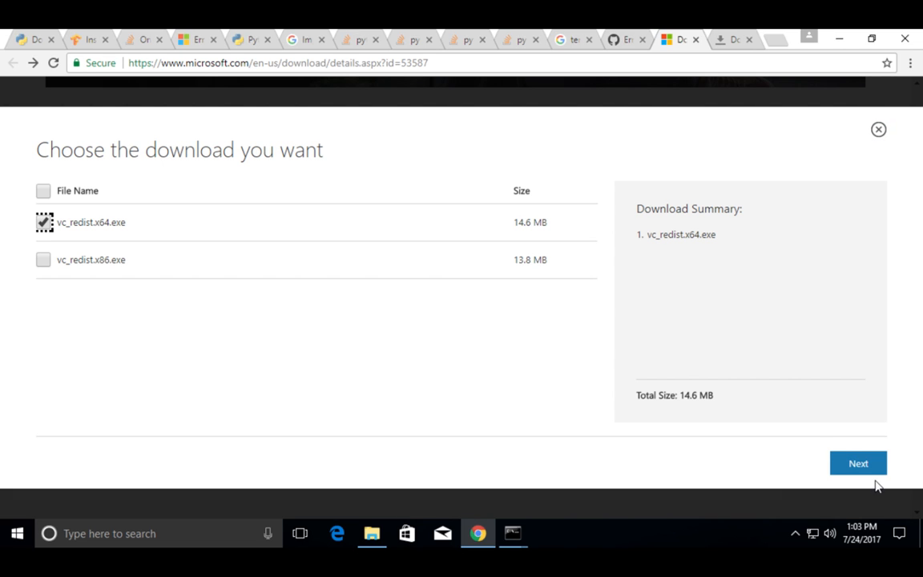
# Continue with Next to start downloading vc_redist.x64.exe
pyautogui.click(857, 465)
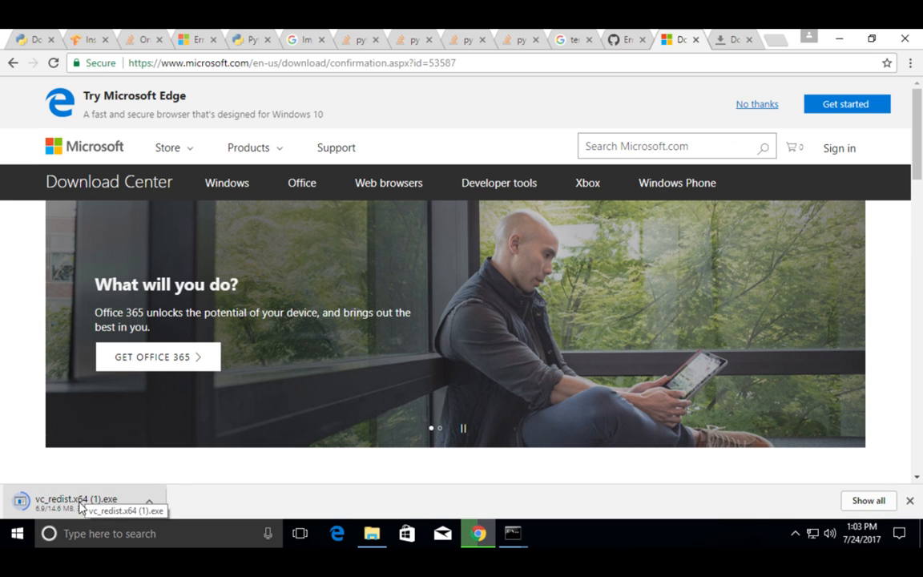
pyautogui.moveTo(360, 484)
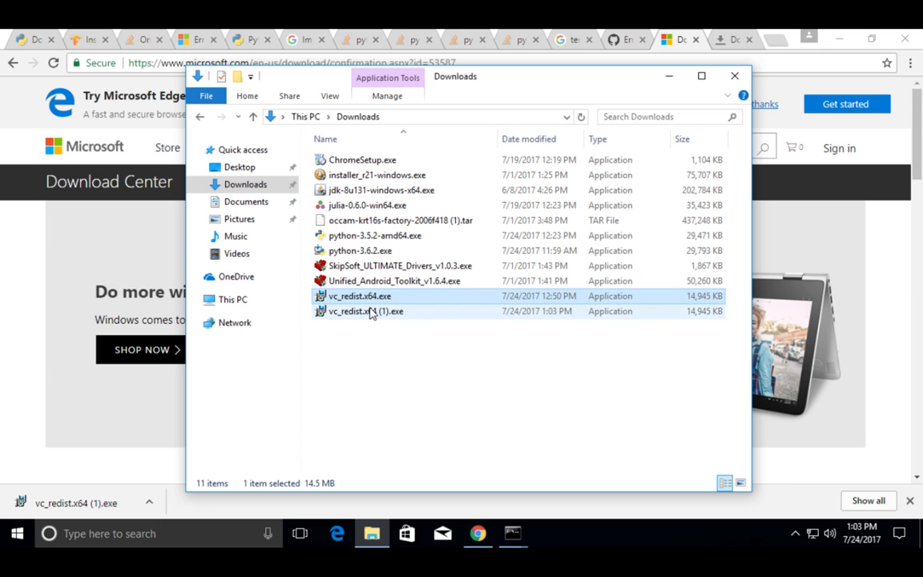
pyautogui.moveTo(360, 295)
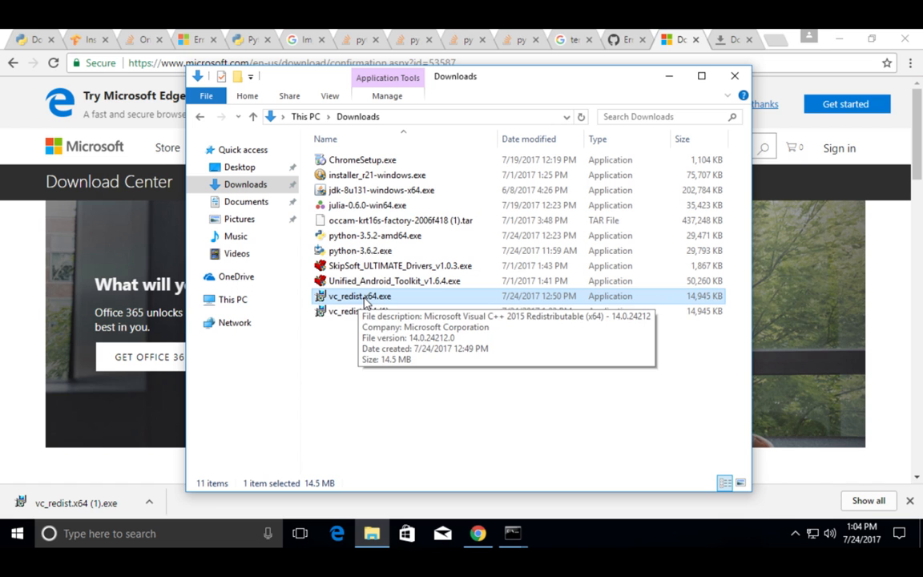
# Run vc_redist.x64.exe, accept the license, install with admin approval, and close on success
pyautogui.doubleClick(359, 295)
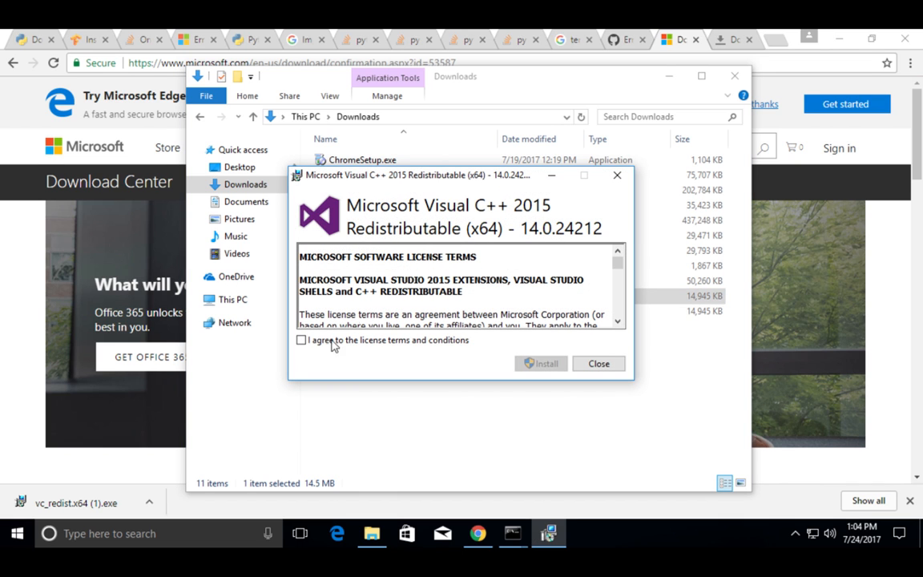
pyautogui.click(300, 340)
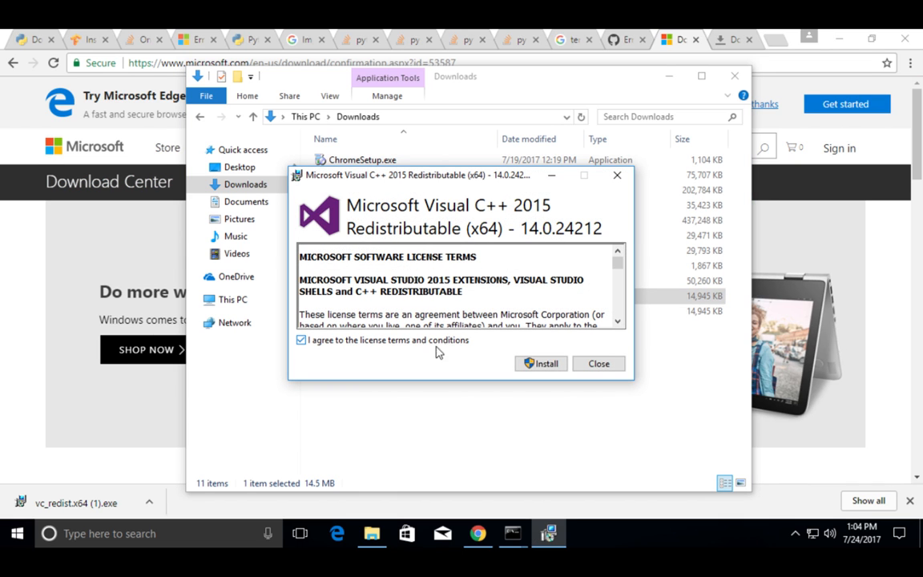
pyautogui.click(545, 362)
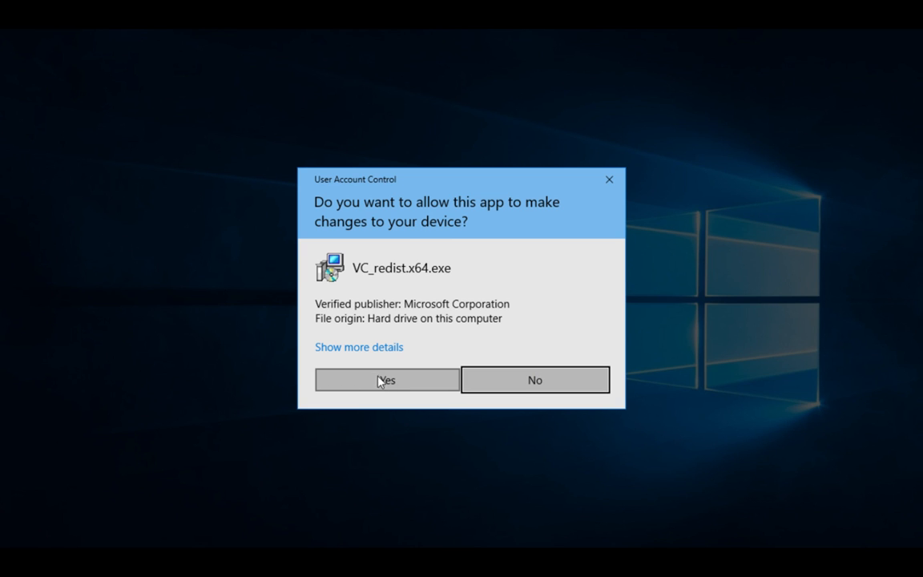
pyautogui.click(386, 380)
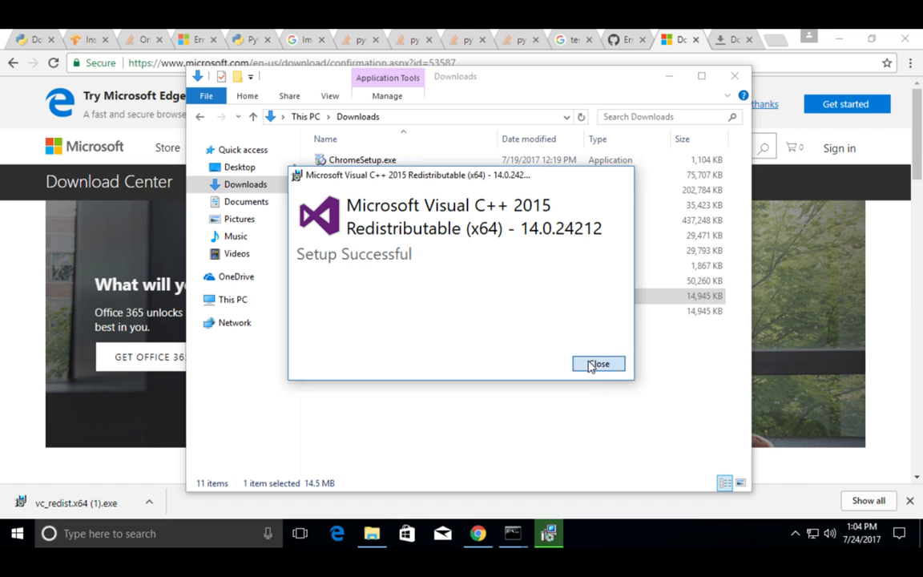
pyautogui.click(598, 364)
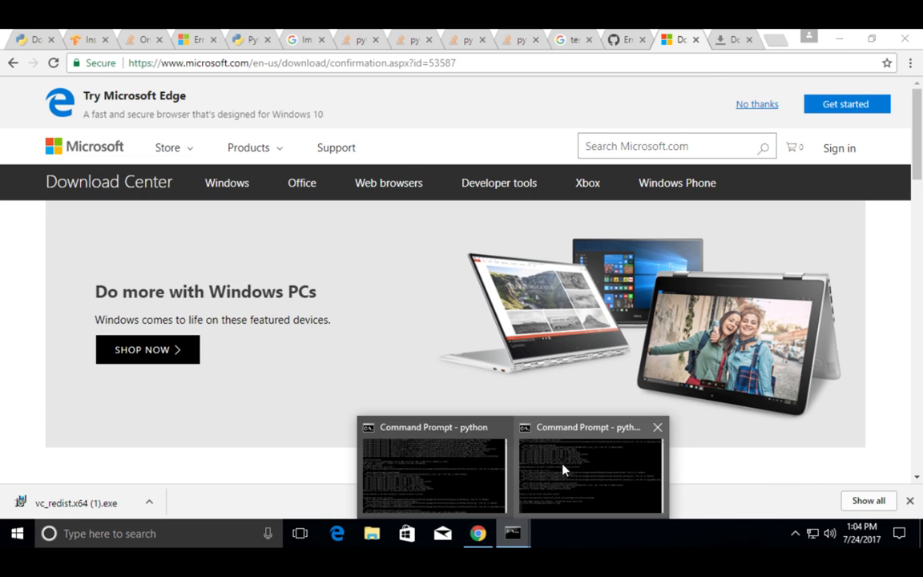
# Switch to the Command Prompt window and type quit() to exit the failed Python session
pyautogui.click(431, 471)
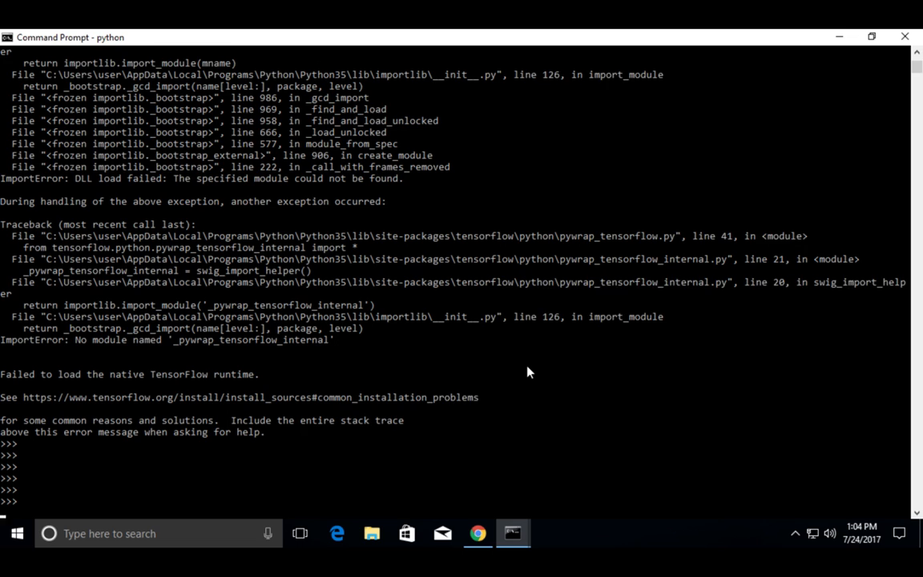
pyautogui.write('q')
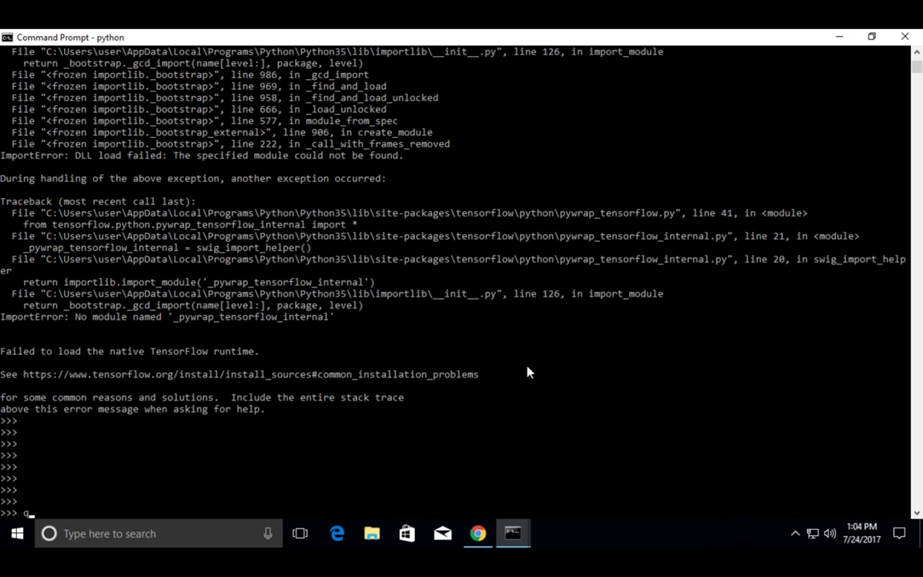
pyautogui.write('uit')
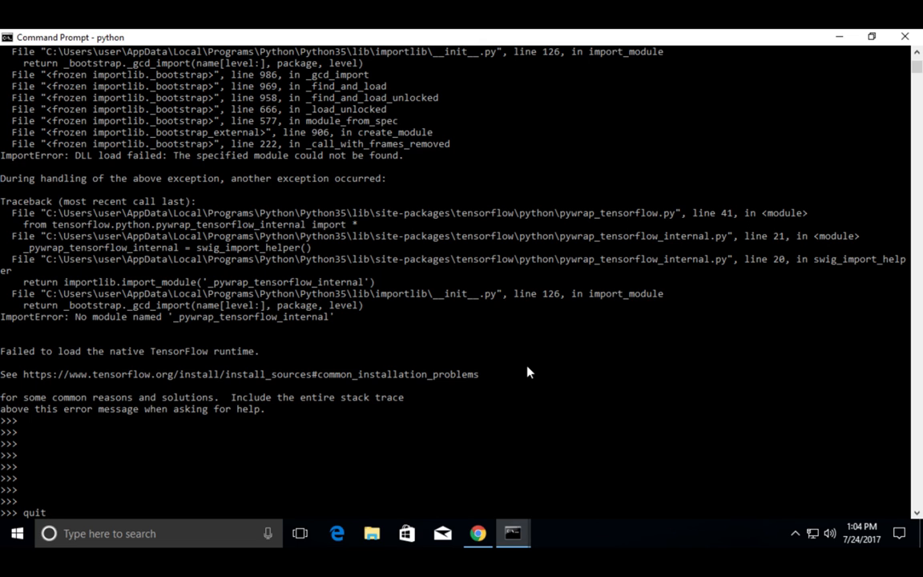
pyautogui.write('()')
pyautogui.write('python')
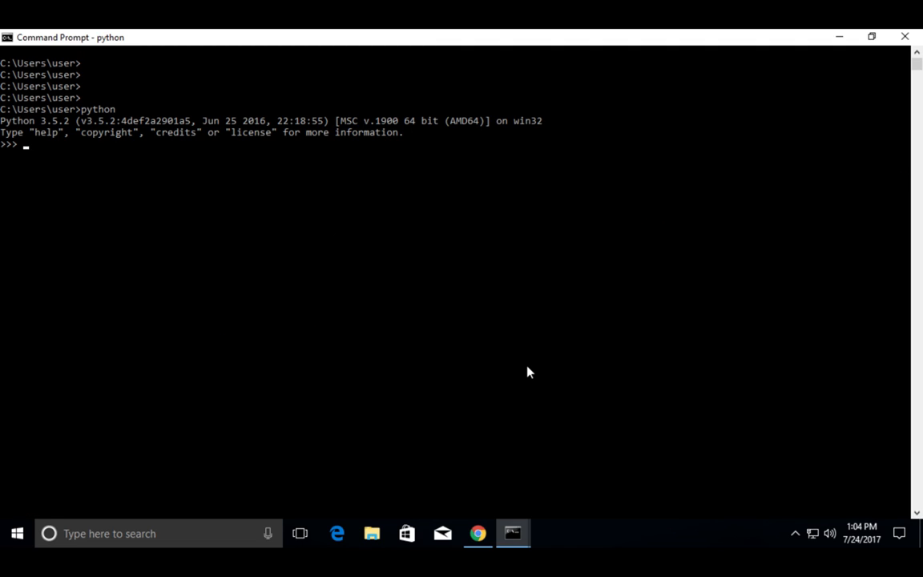
# Type 'import tensorflow' in the new Python shell, importing with no traceback
pyautogui.write('import')
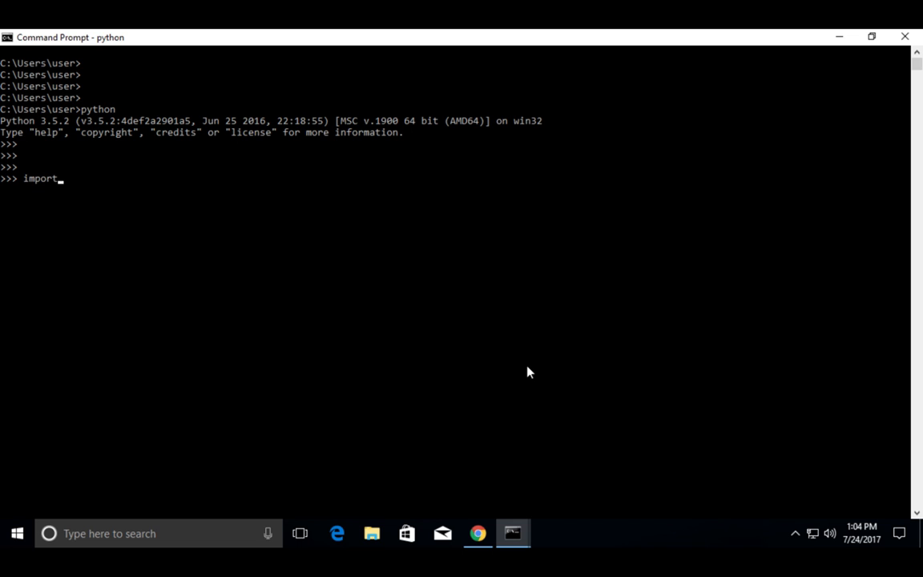
pyautogui.write('t')
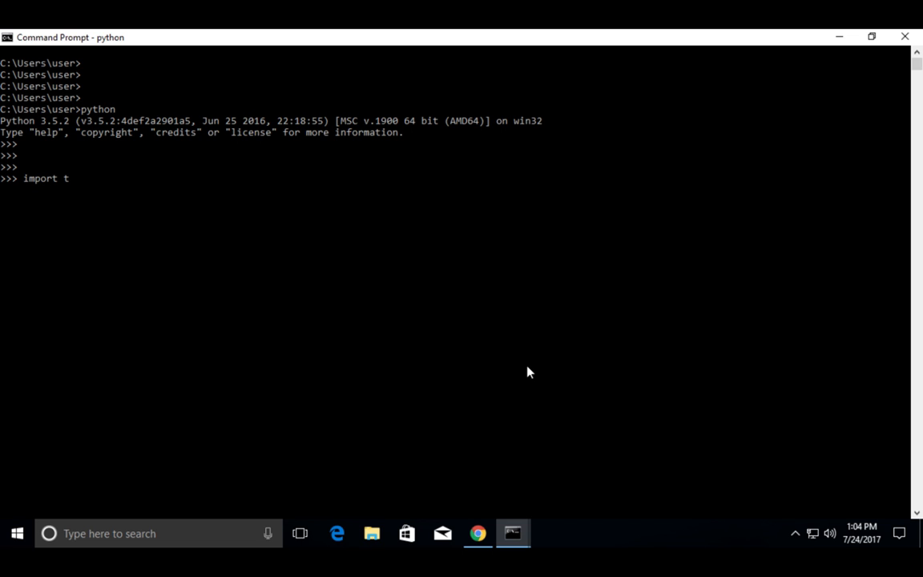
pyautogui.write('ensorf')
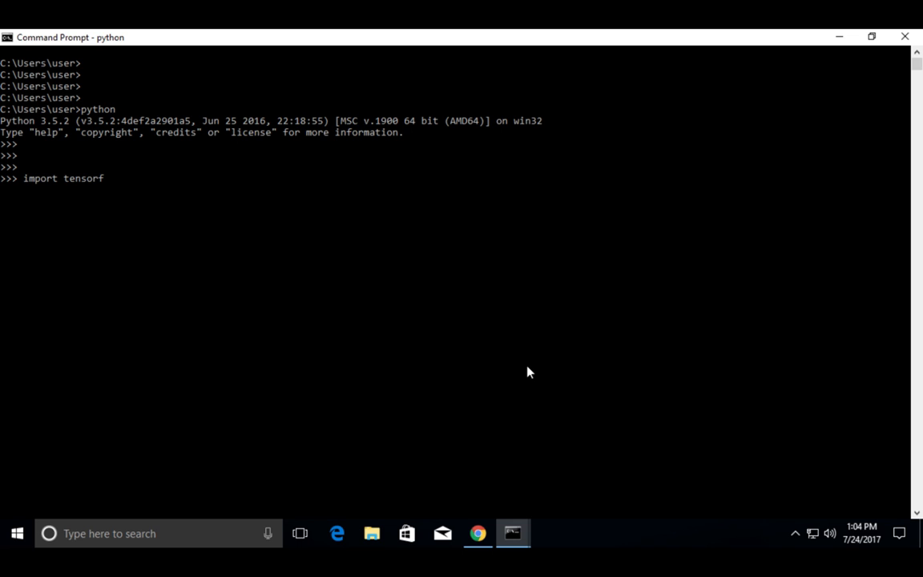
pyautogui.write('low')
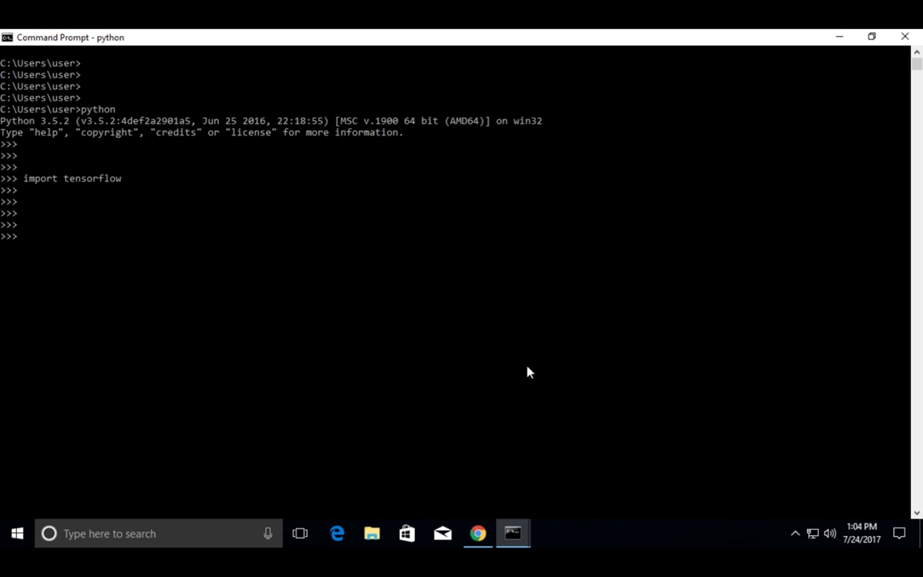
pyautogui.moveTo(505, 400)
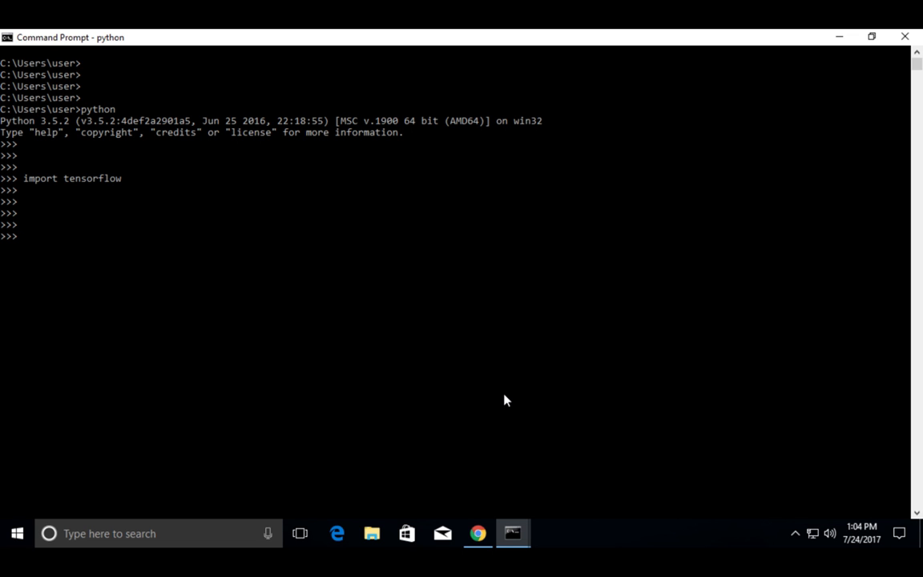
# Switch to Chrome and scroll to the 'Thank you for downloading' section
pyautogui.click(477, 532)
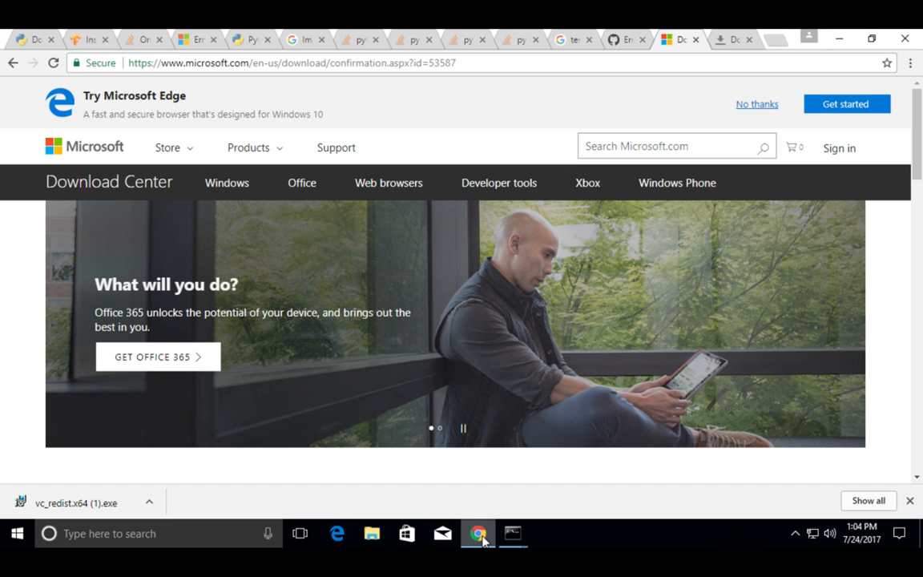
pyautogui.scroll(-3)
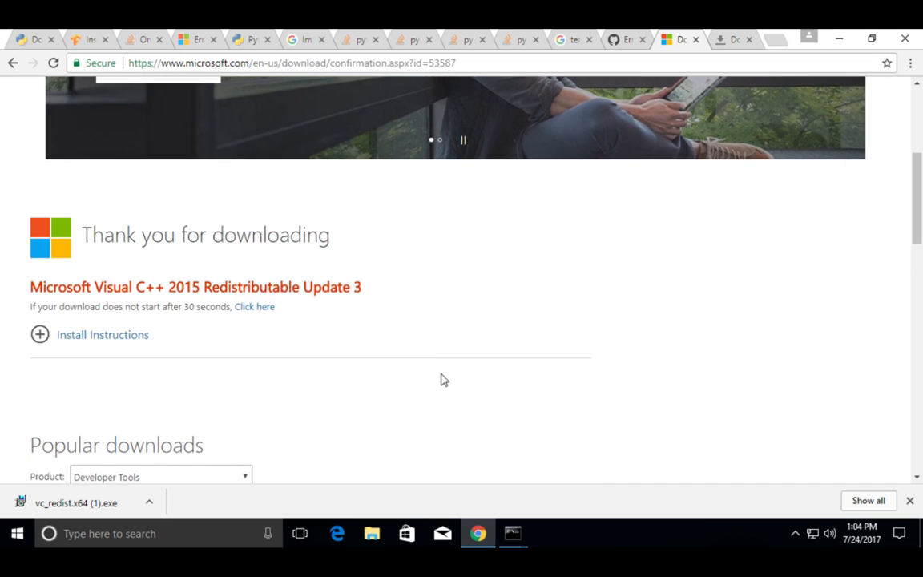
pyautogui.scroll(-3)
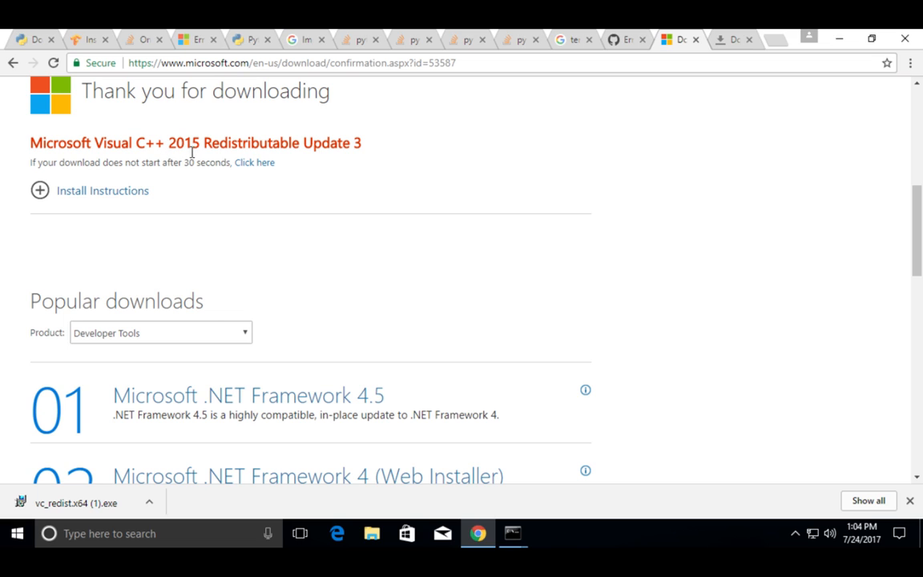
pyautogui.moveTo(404, 157)
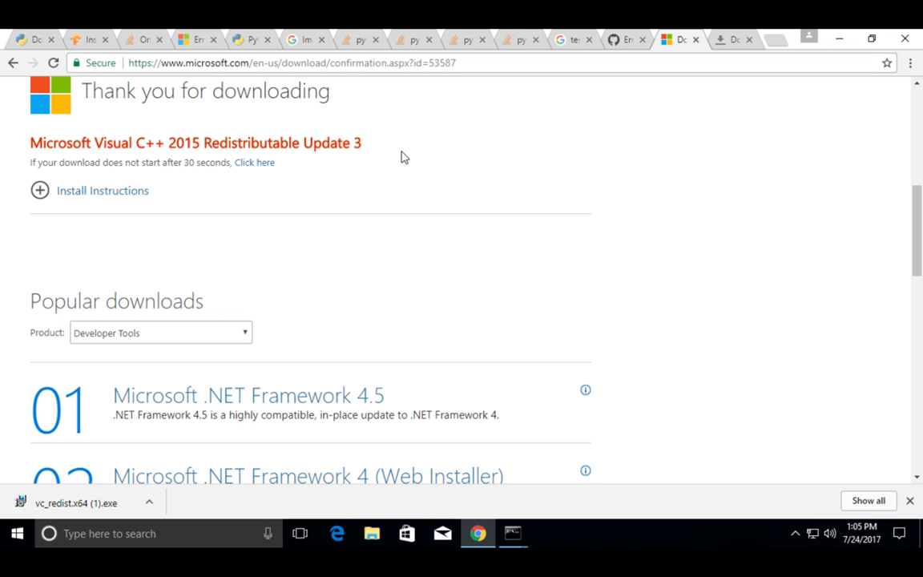